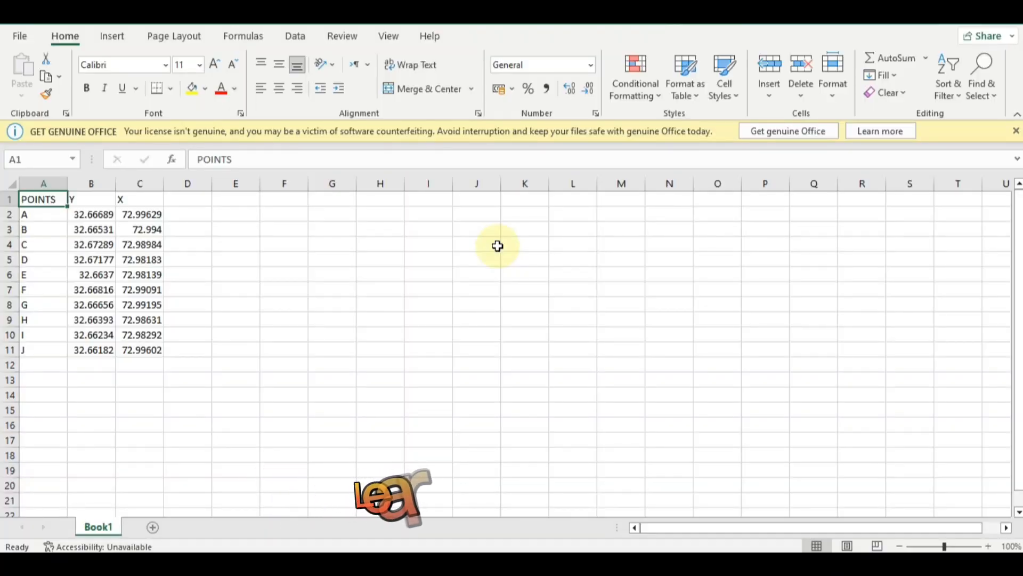
pyautogui.moveTo(520, 401)
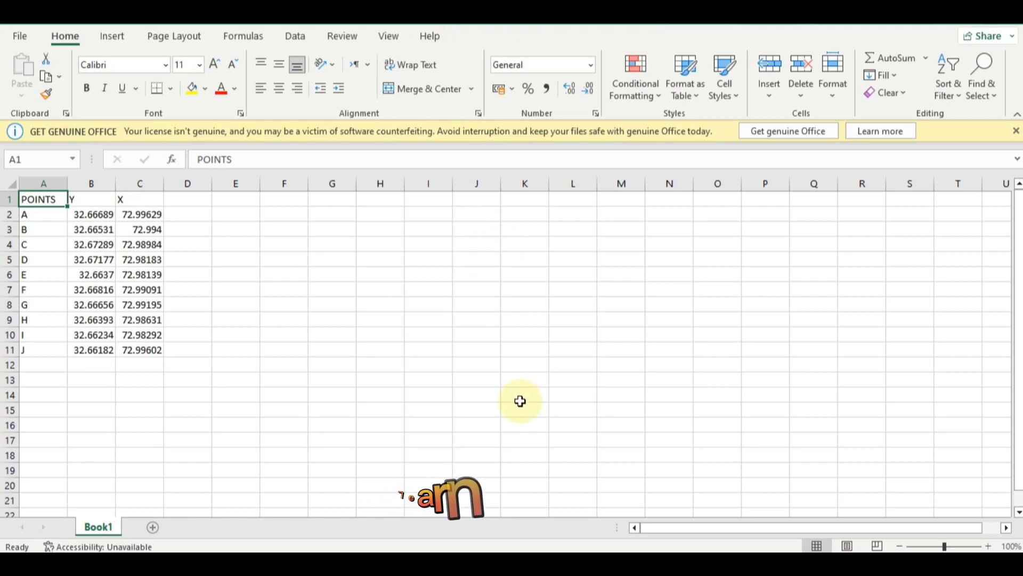
pyautogui.moveTo(91, 214)
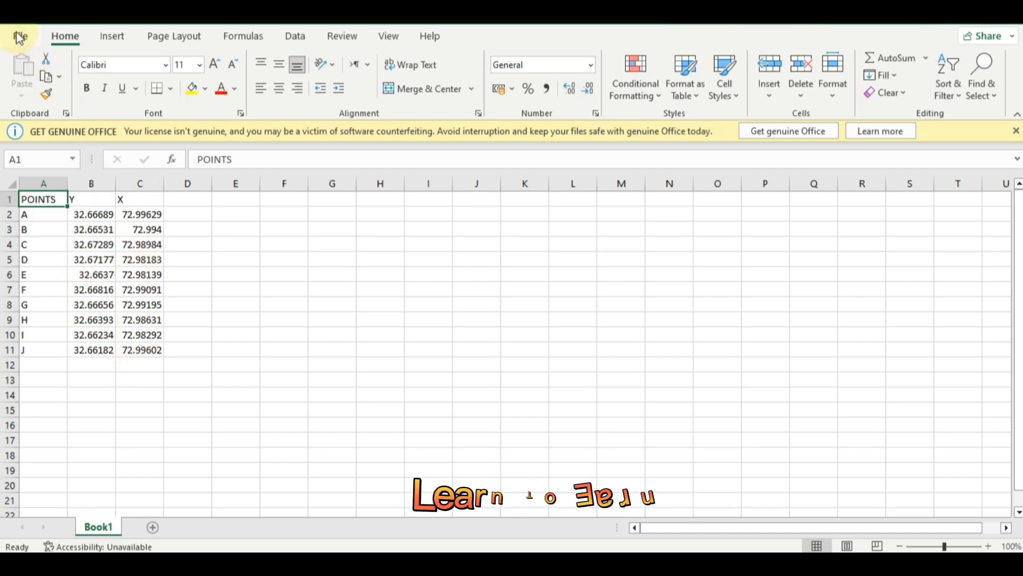
# Step: Save the points sheet as CSV (Comma delimited), replacing the existing Book1.csv
pyautogui.click(18, 36)
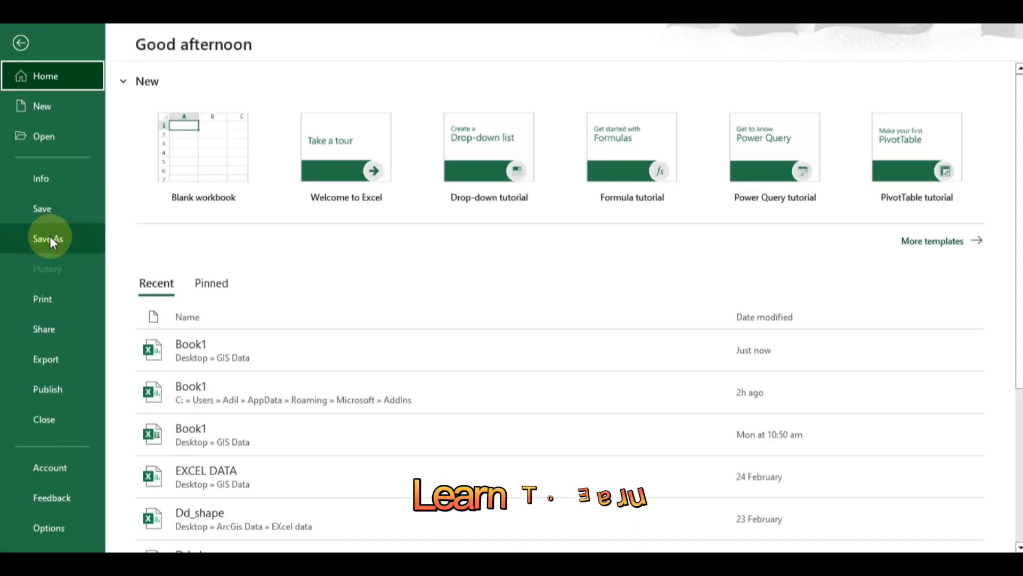
pyautogui.click(48, 238)
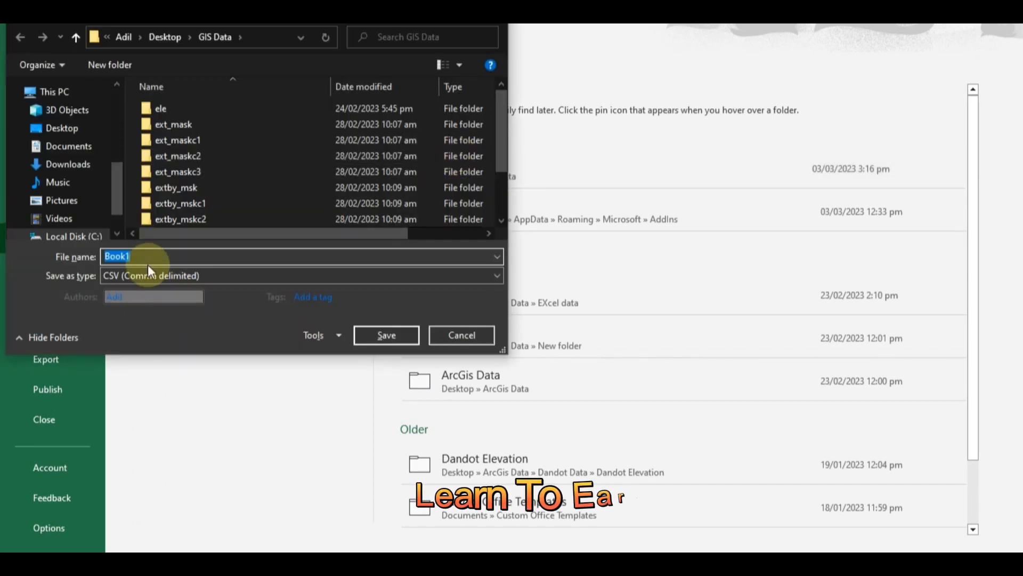
pyautogui.click(300, 275)
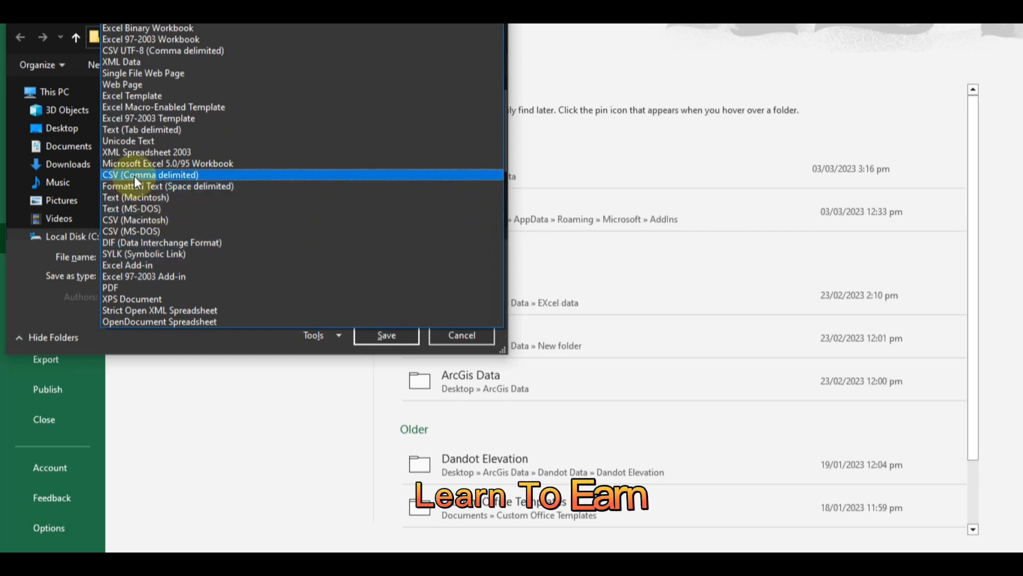
pyautogui.moveTo(157, 163)
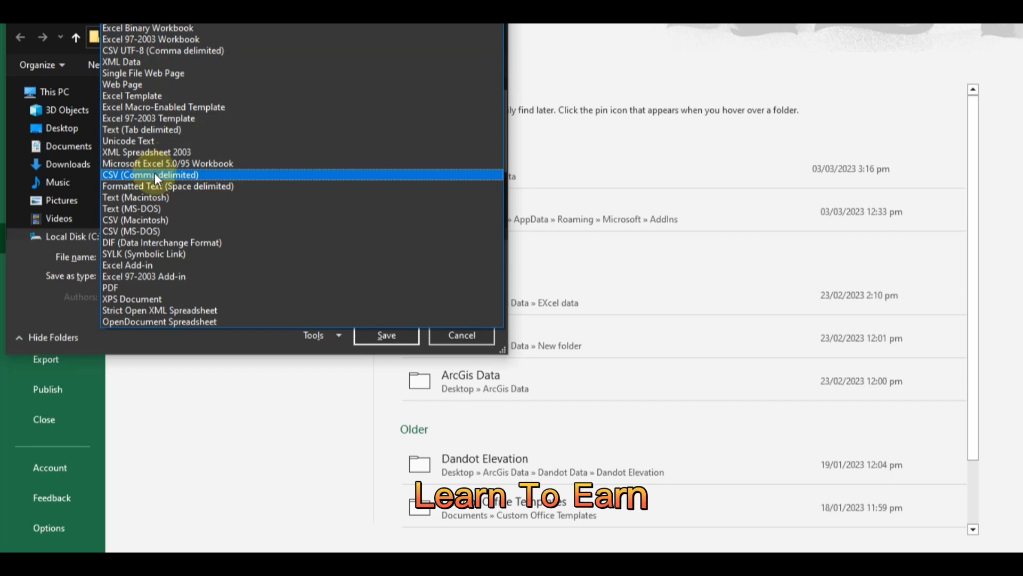
pyautogui.click(150, 174)
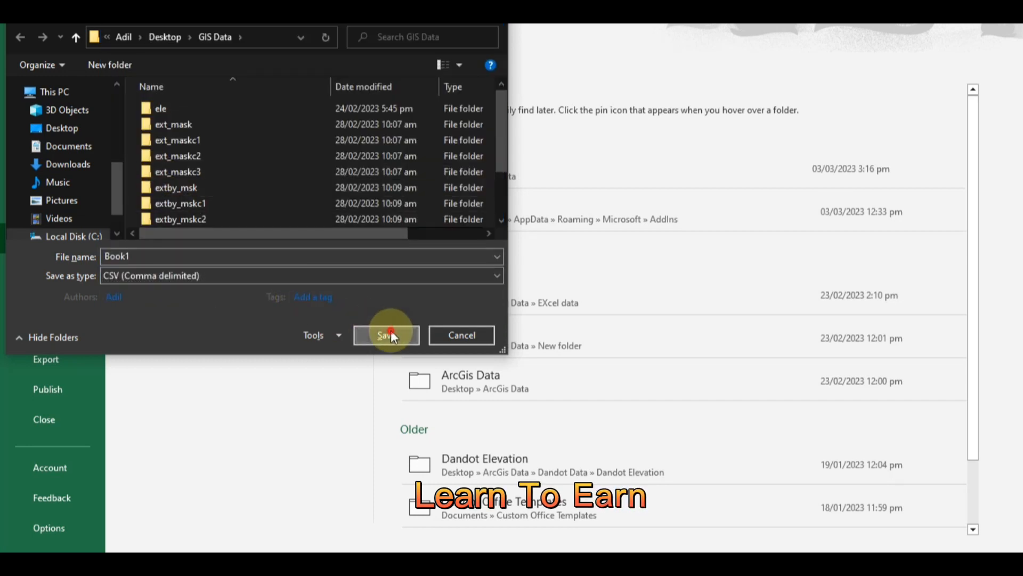
pyautogui.click(386, 335)
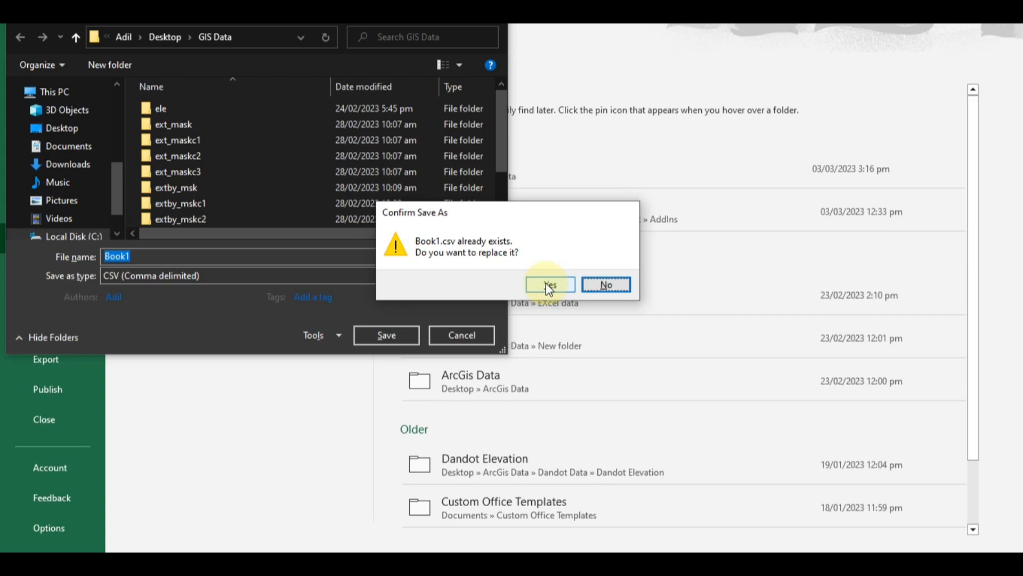
pyautogui.click(550, 284)
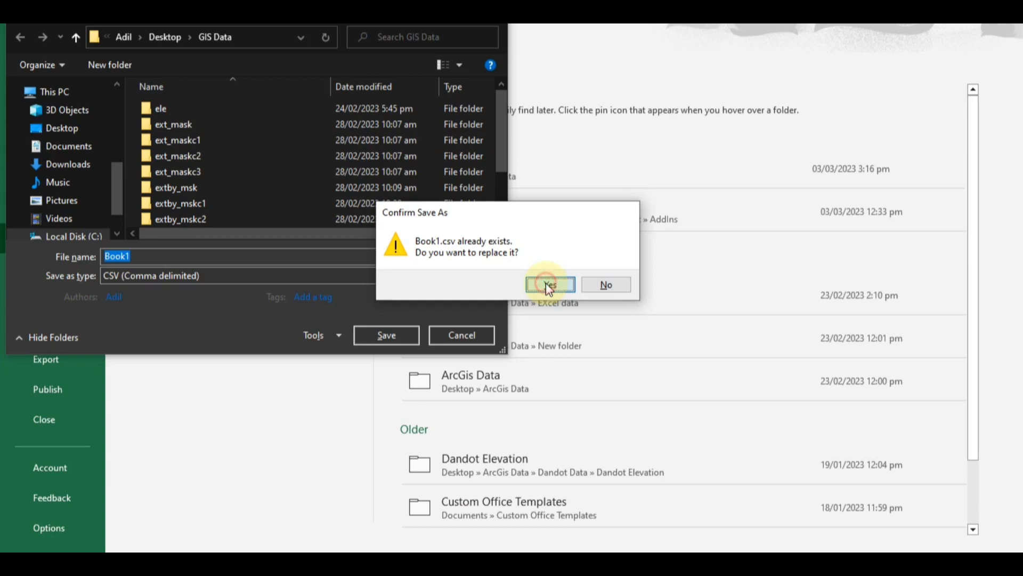
pyautogui.click(550, 284)
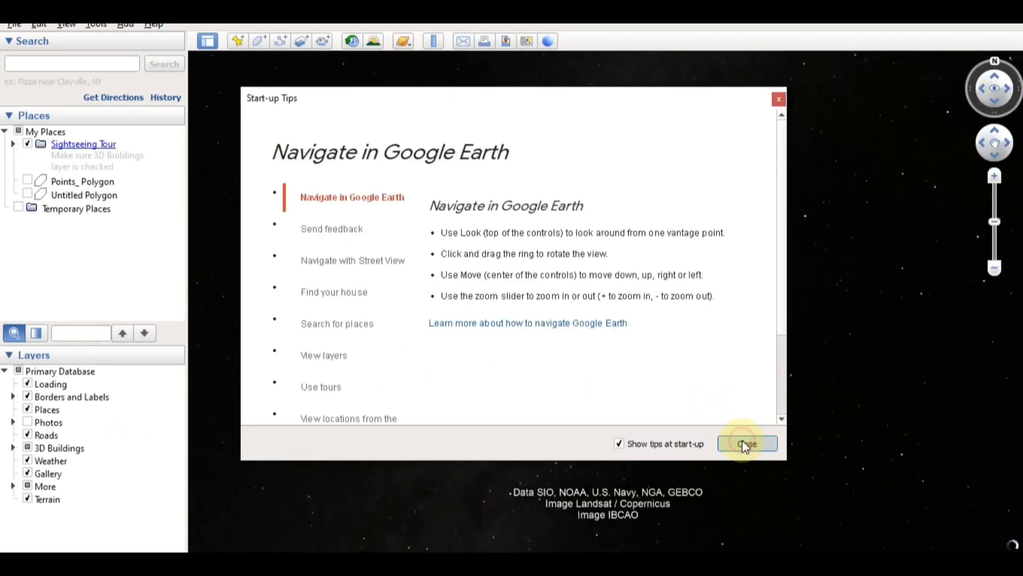
# Step: Dismiss Google Earth's start-up tips and browse the Edit, View and Tools menus
pyautogui.click(746, 443)
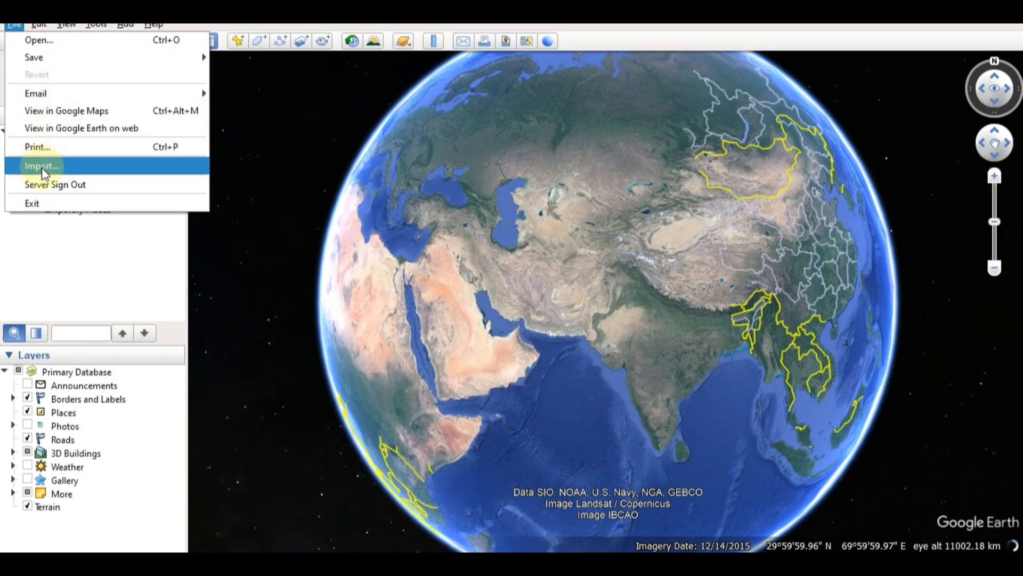
pyautogui.click(39, 24)
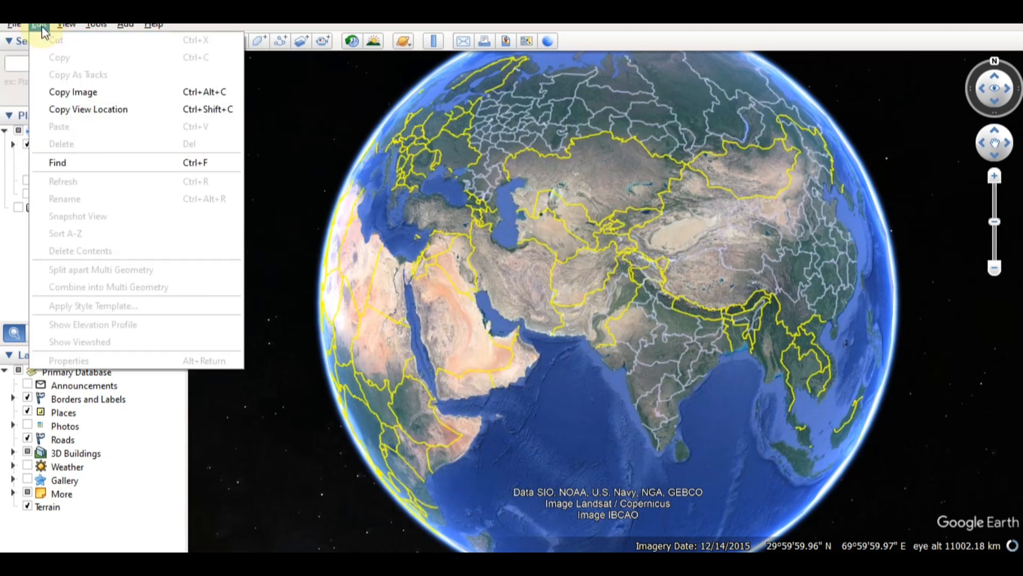
pyautogui.click(67, 24)
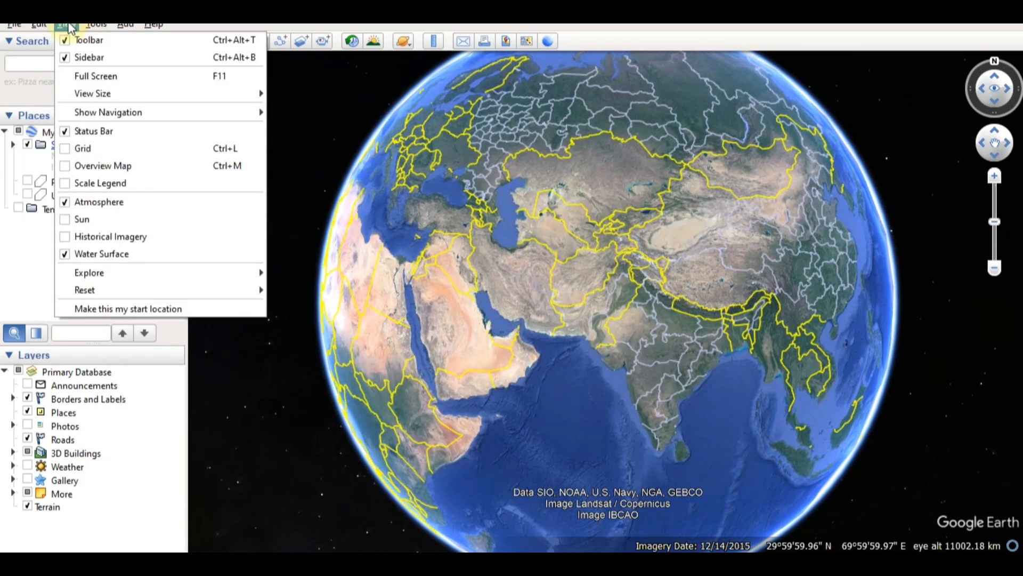
pyautogui.click(95, 24)
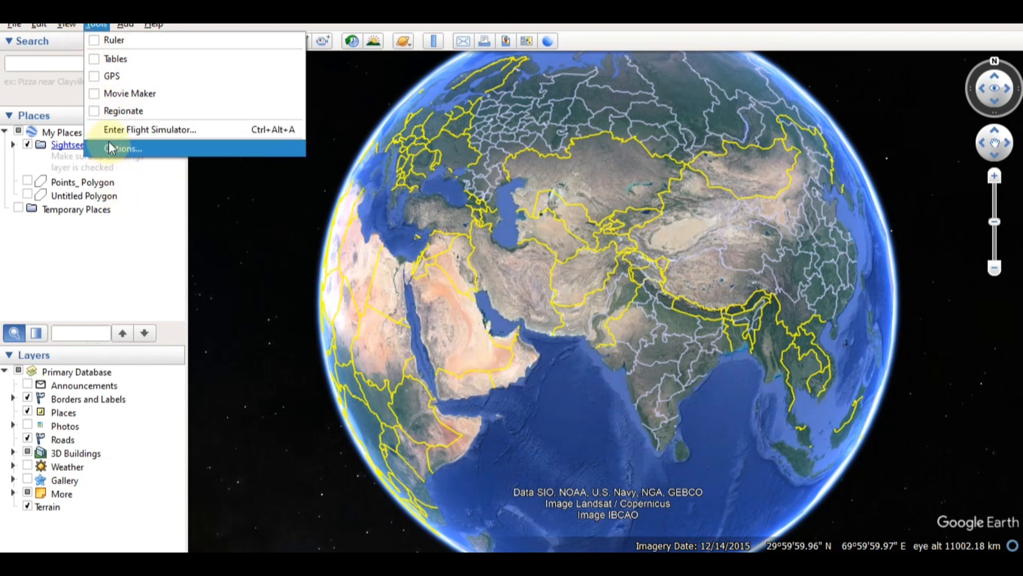
pyautogui.moveTo(113, 39)
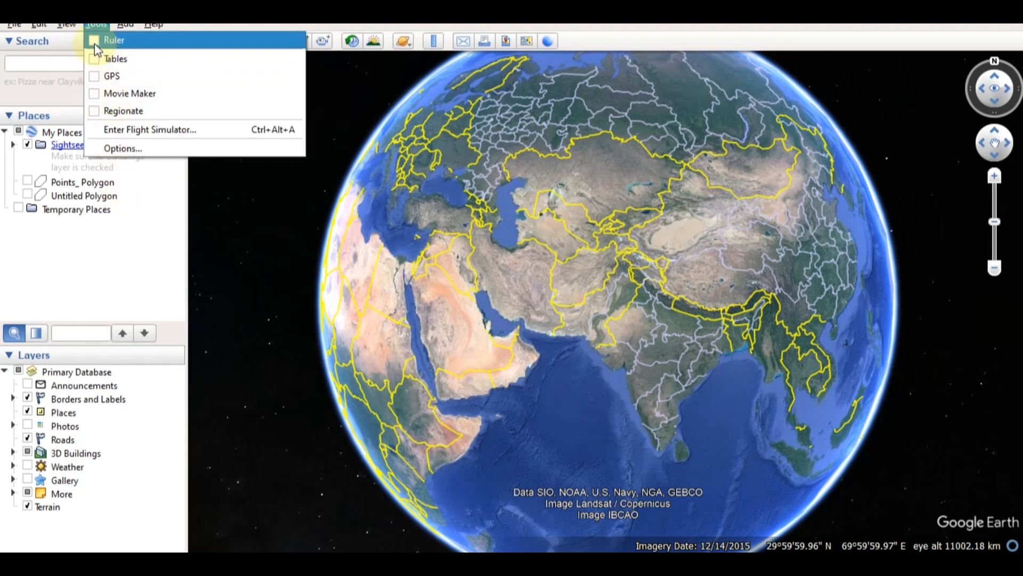
pyautogui.click(113, 40)
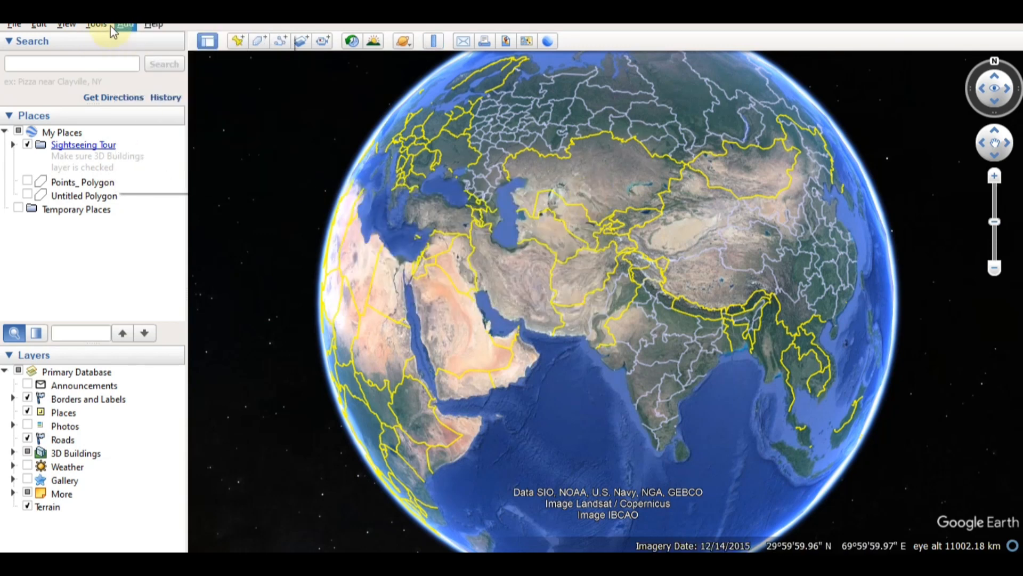
pyautogui.click(39, 24)
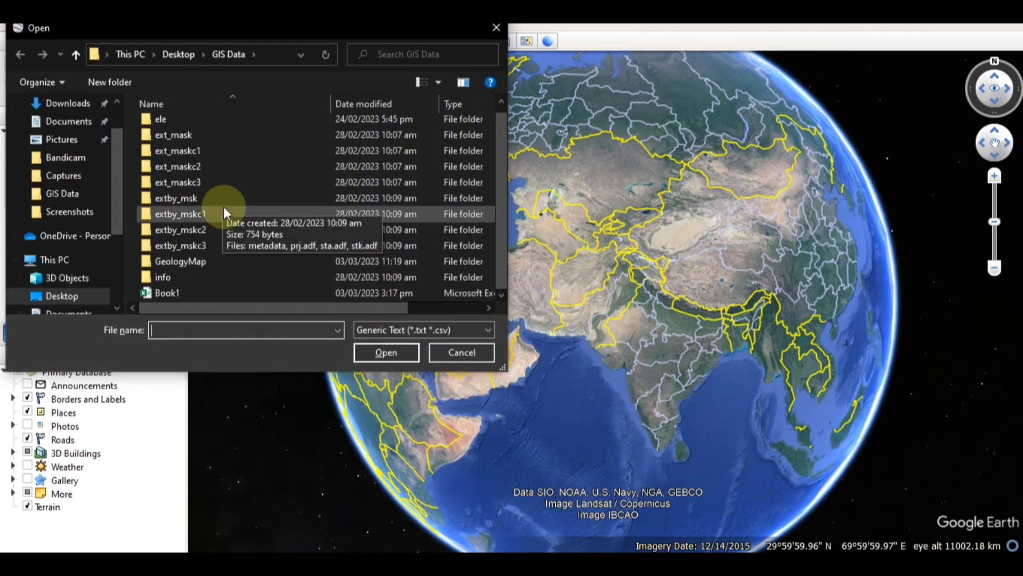
# Step: Open Book1 from the GIS Data folder for import
pyautogui.click(166, 292)
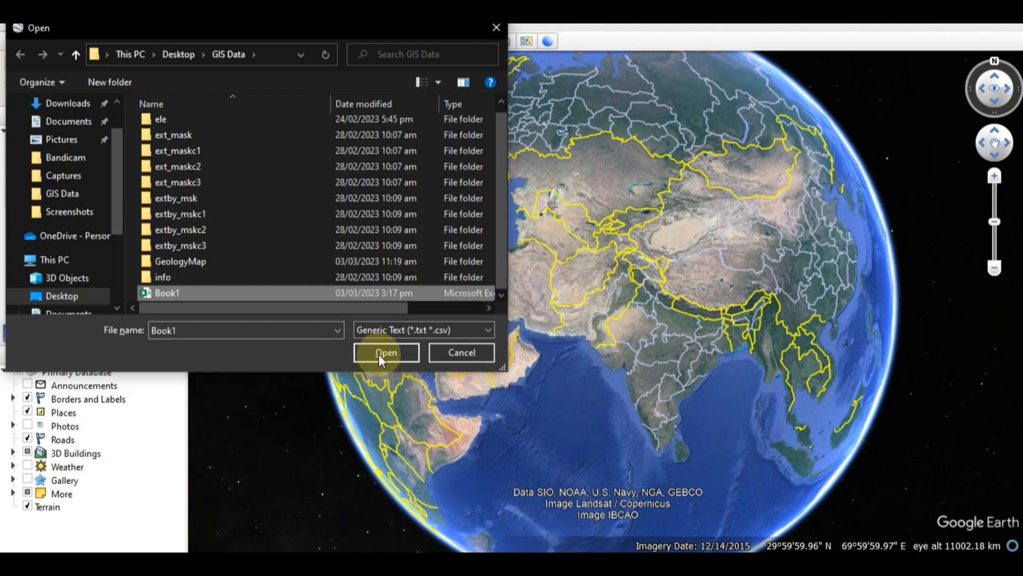
pyautogui.click(386, 352)
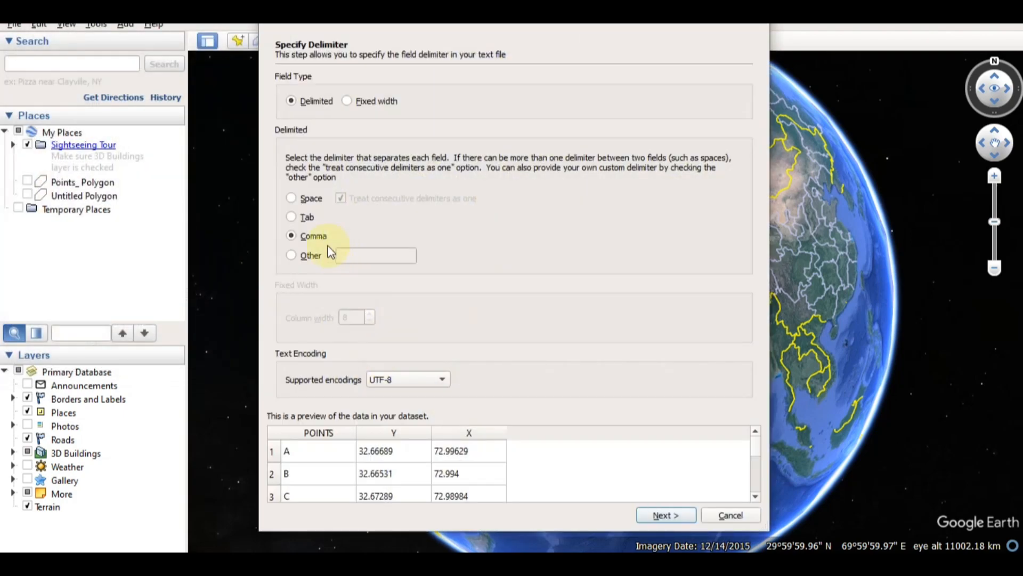
pyautogui.moveTo(319, 323)
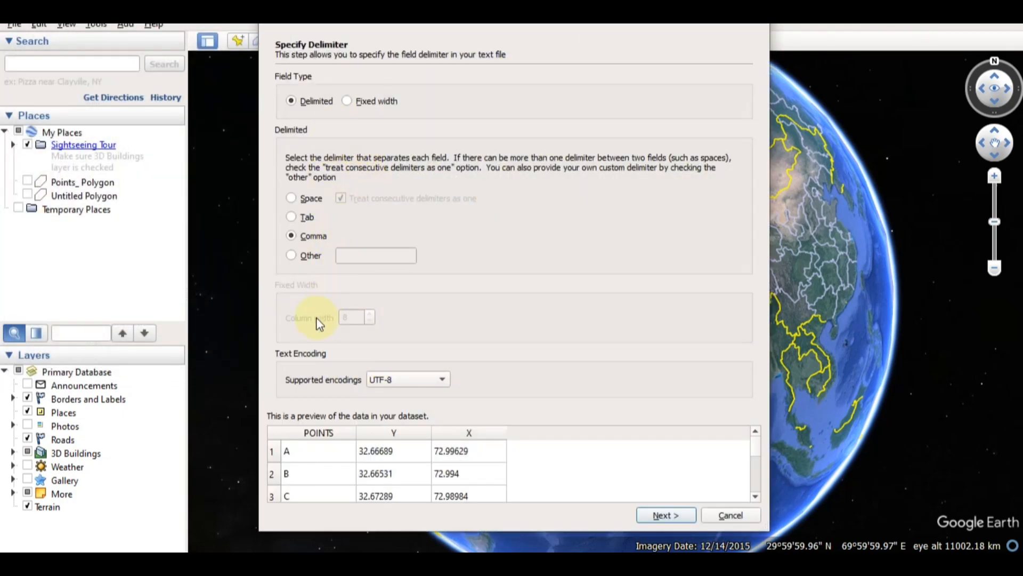
pyautogui.moveTo(312, 325)
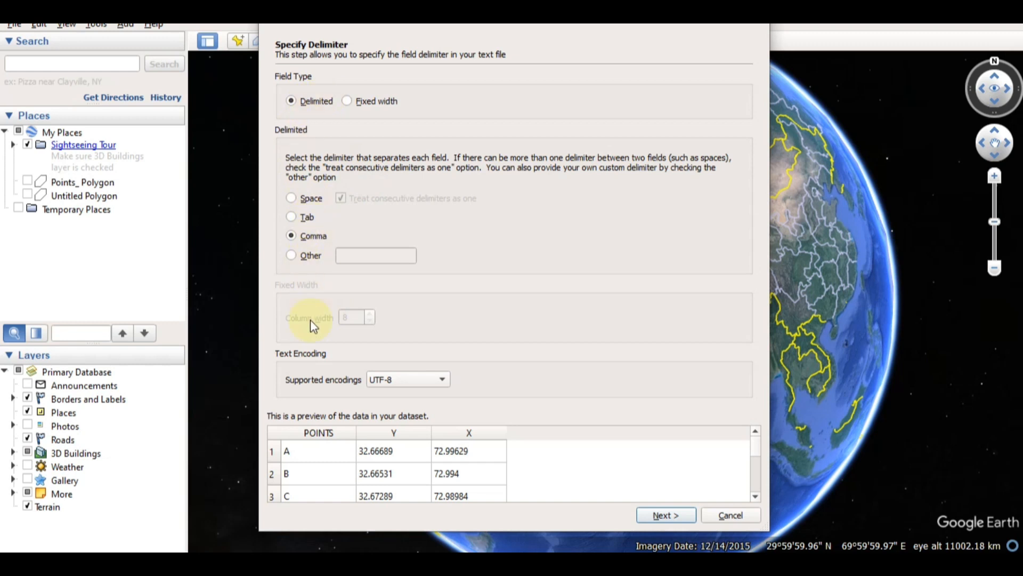
# Step: Keep comma delimiting, map Y to latitude and X to longitude, and finish importing
pyautogui.click(665, 515)
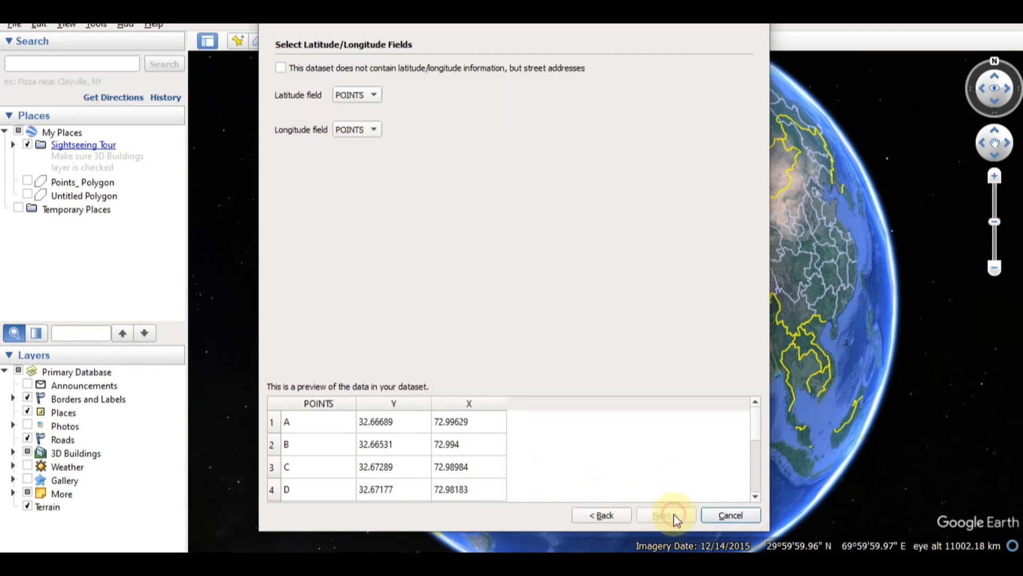
pyautogui.click(357, 95)
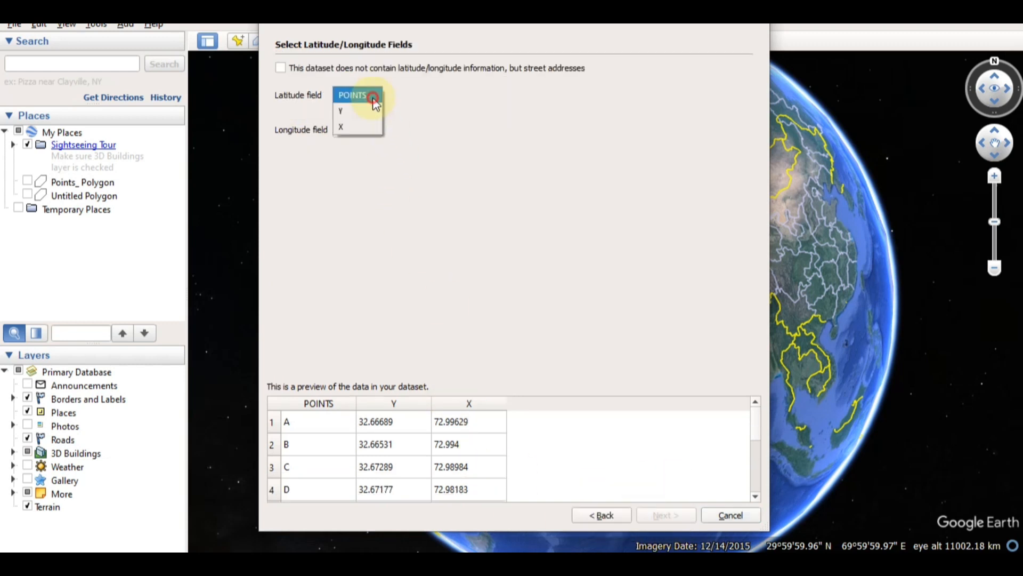
pyautogui.click(340, 110)
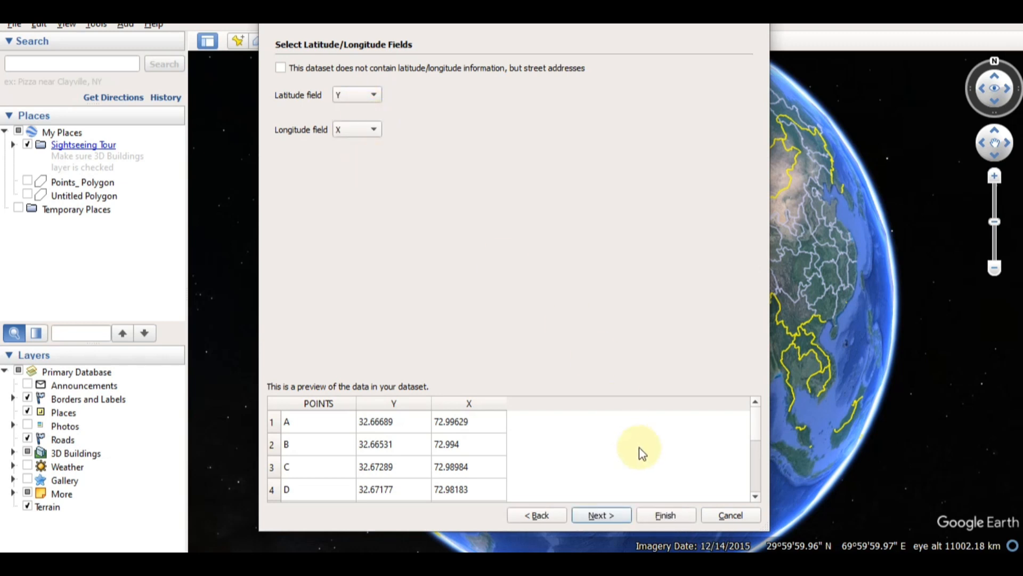
pyautogui.click(600, 515)
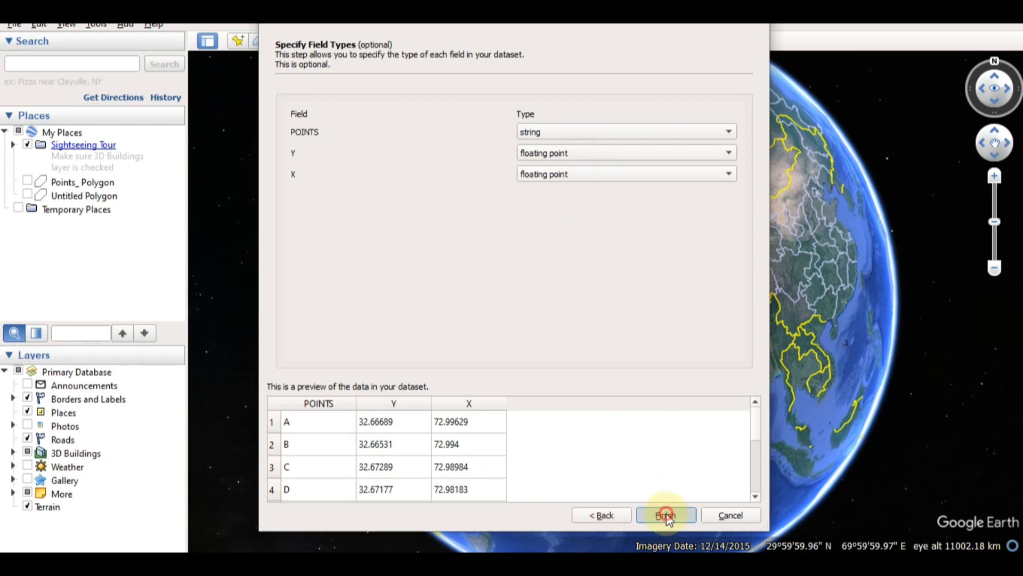
pyautogui.click(665, 515)
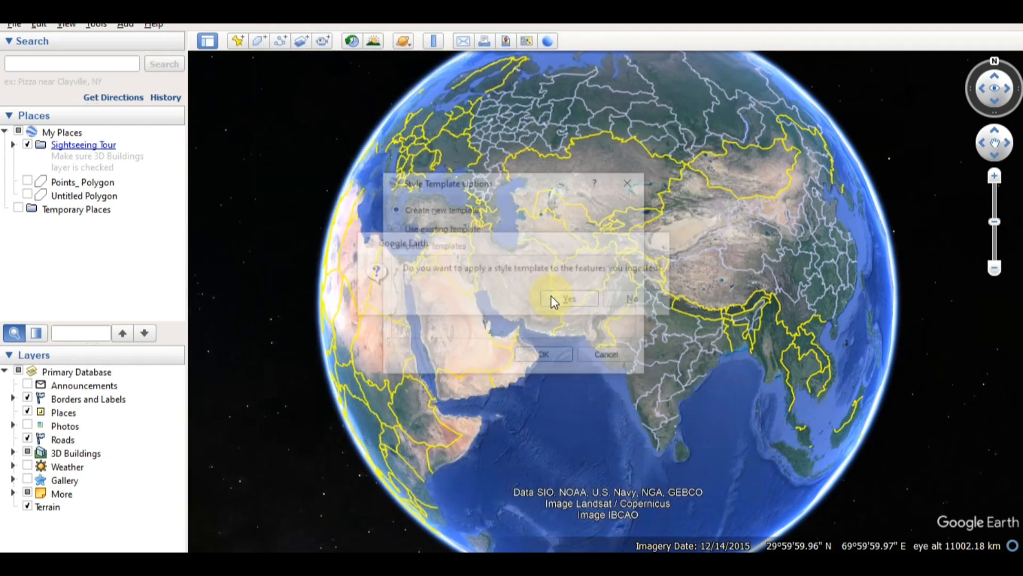
# Step: Create a new style template for the points and save it as Book1, replacing Book1.kst
pyautogui.click(568, 298)
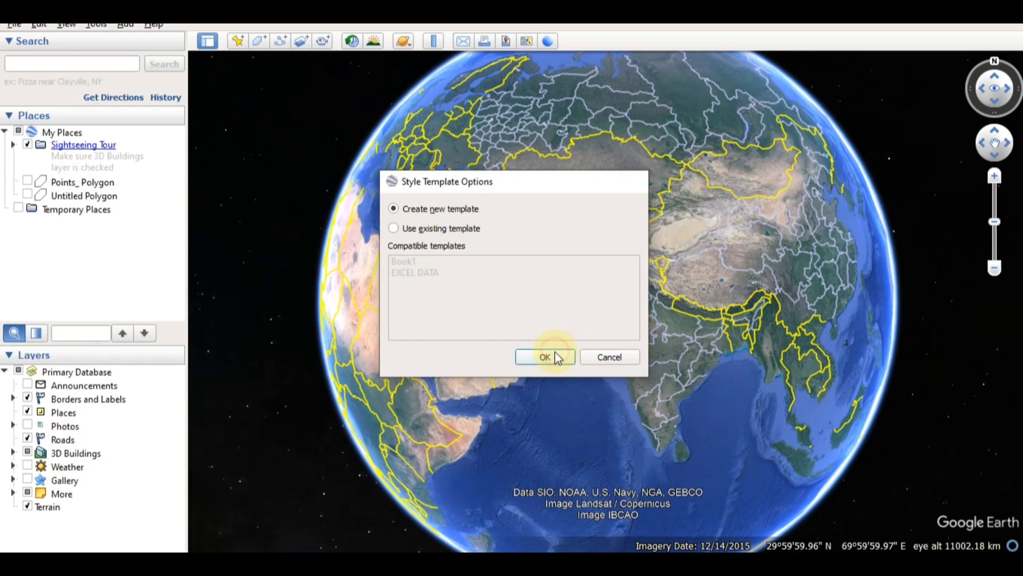
pyautogui.click(544, 357)
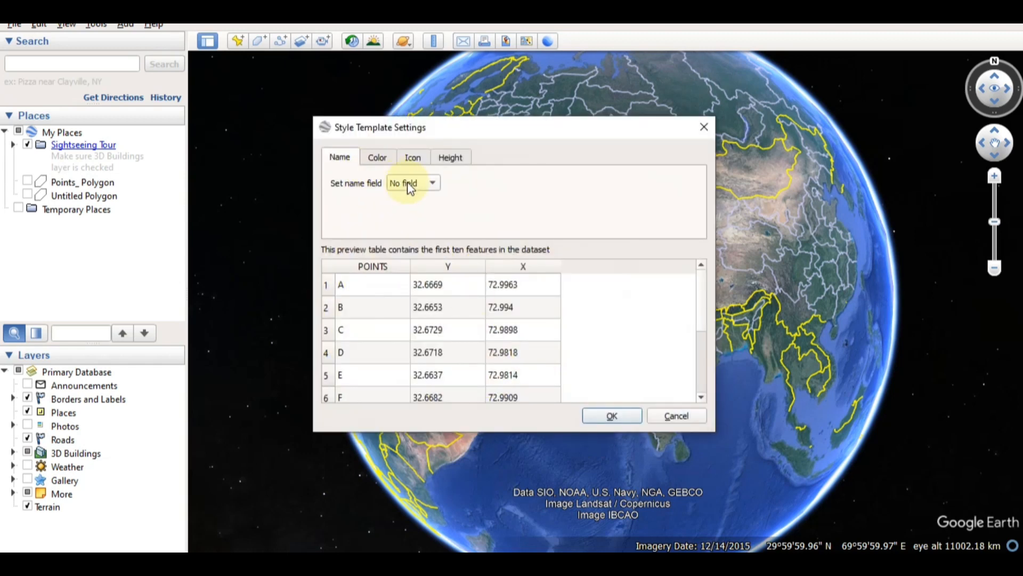
pyautogui.click(432, 183)
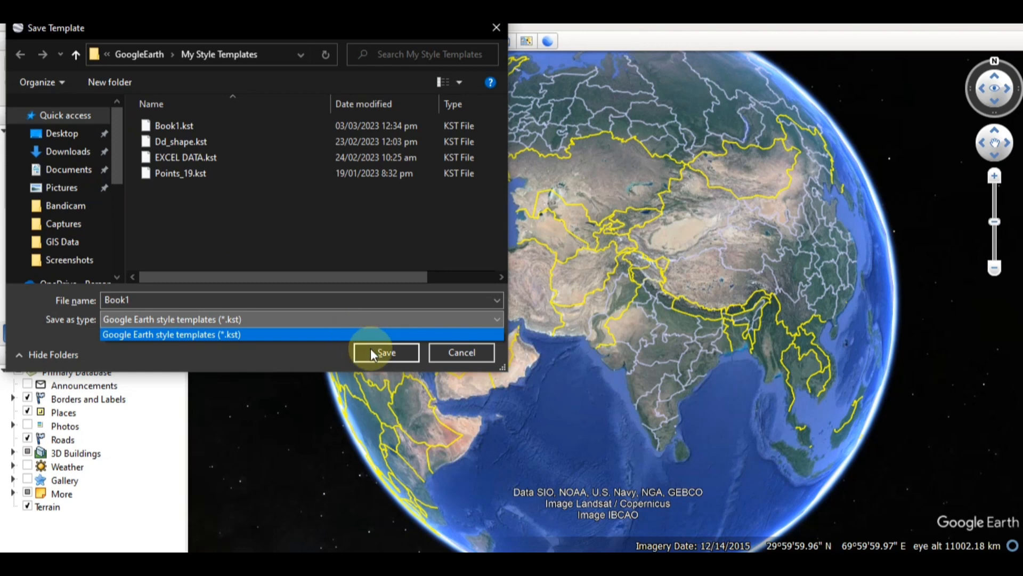
pyautogui.click(384, 352)
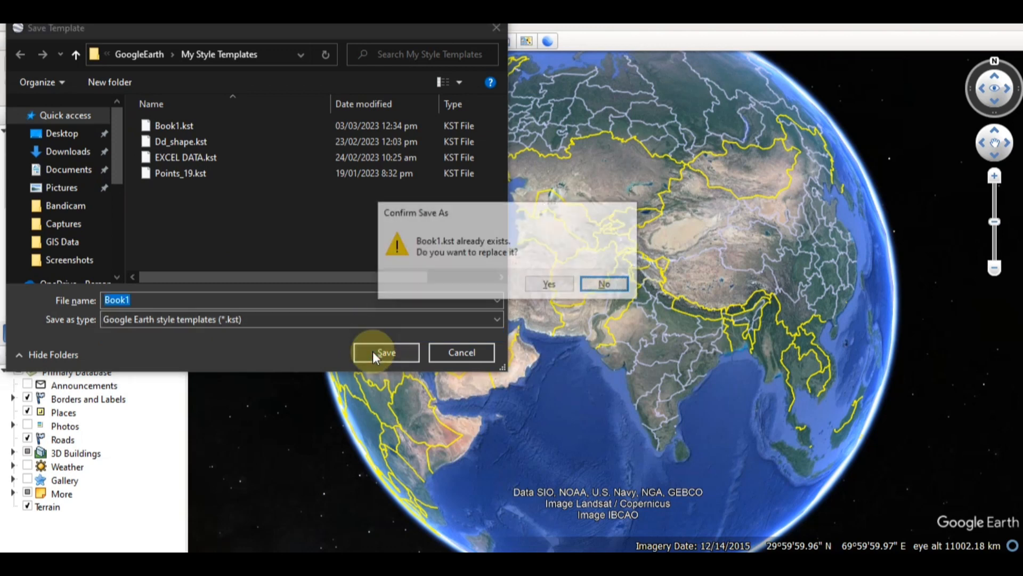
pyautogui.click(549, 283)
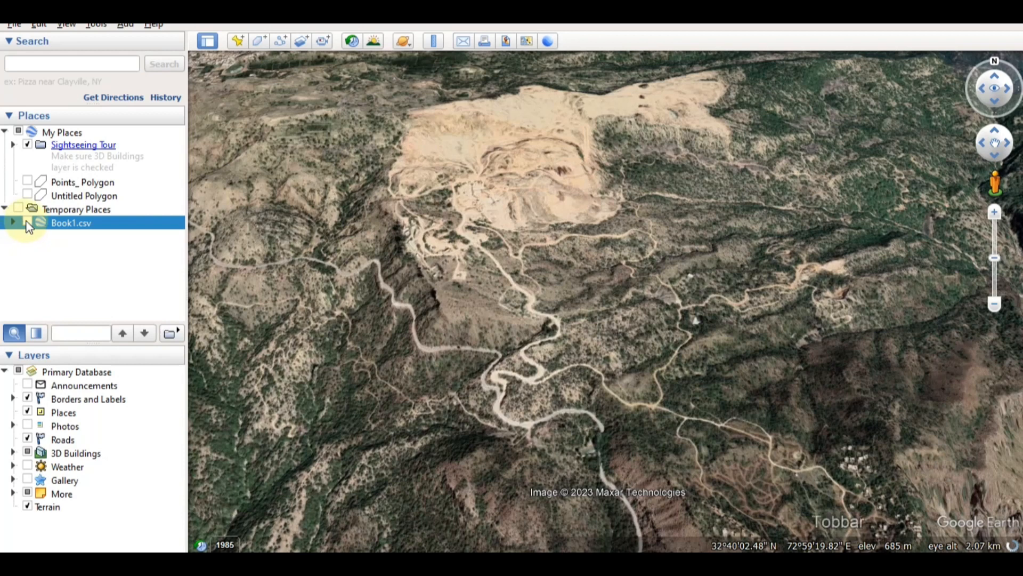
# Step: Tick Book1.csv under Temporary Places to show points A–J on the terrain
pyautogui.click(17, 223)
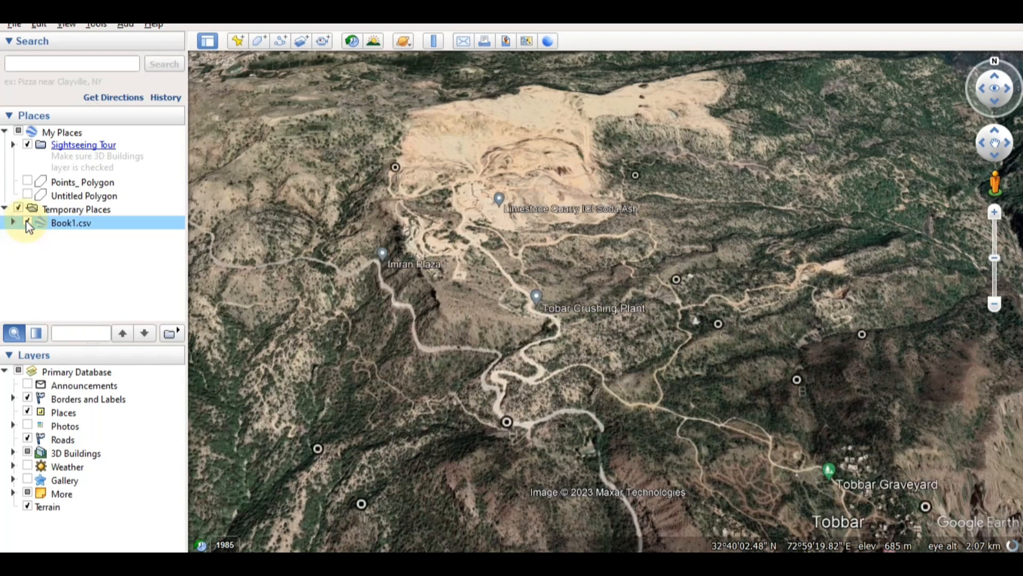
pyautogui.click(27, 223)
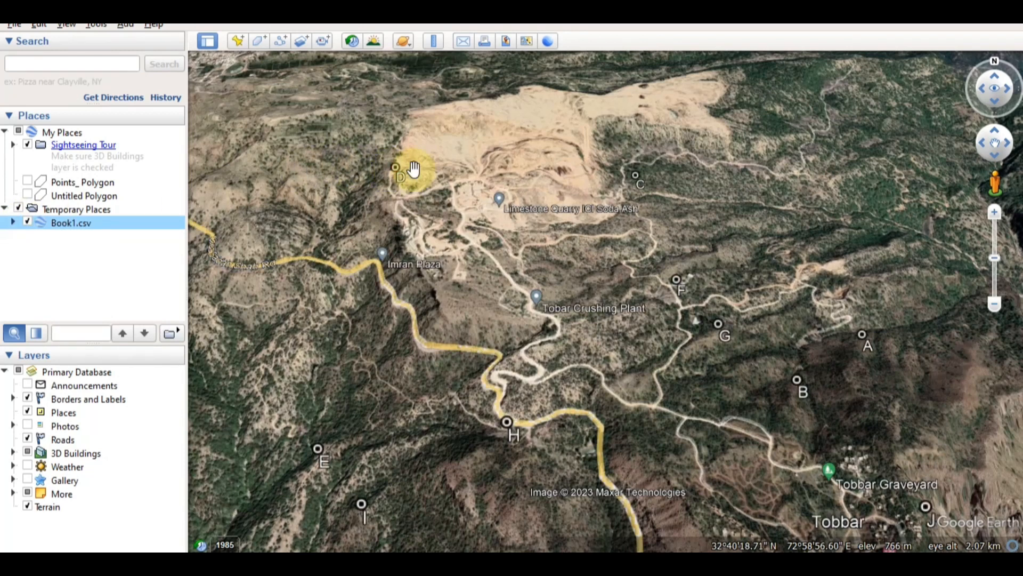